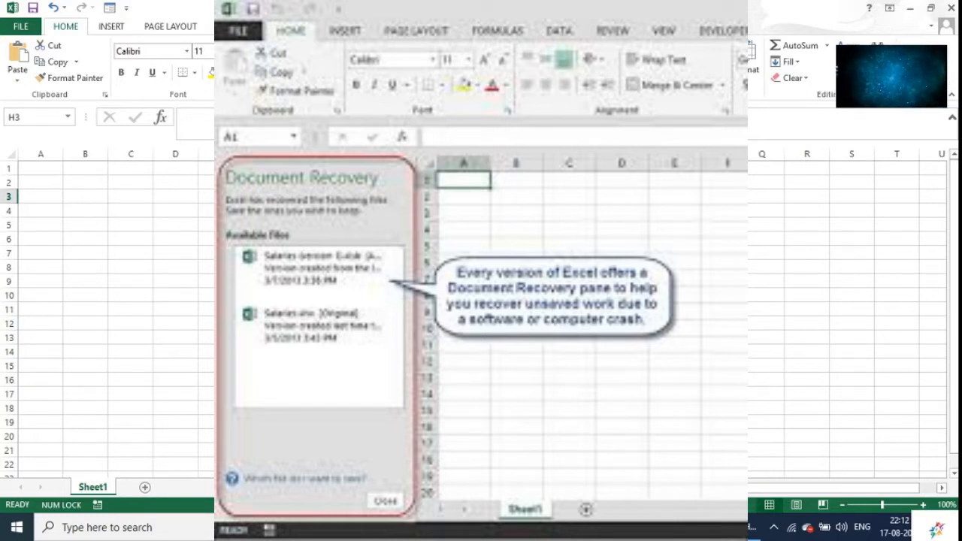
Close Book1 without saving its changes.
{"action": "left_click", "coordinate": [385, 500]}
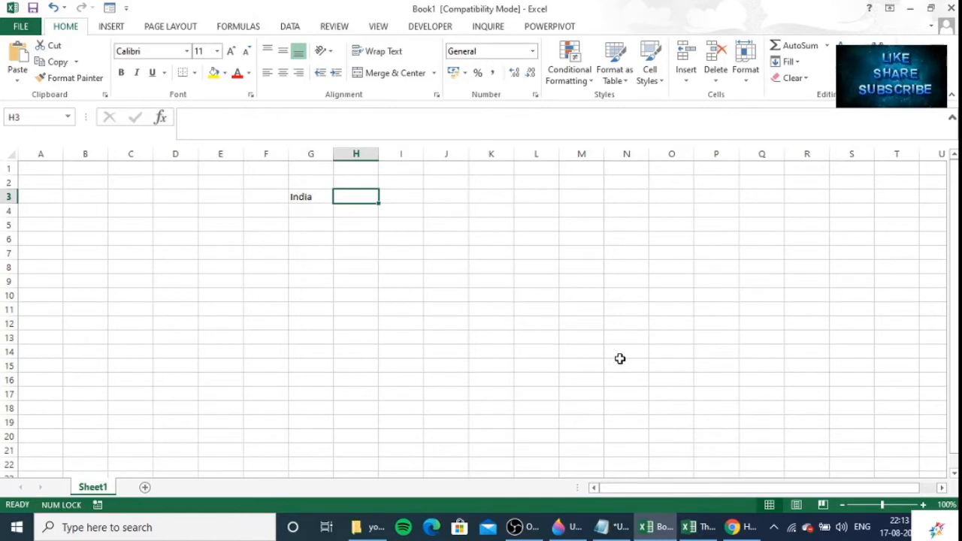
{"action": "mouse_move", "coordinate": [948, 9]}
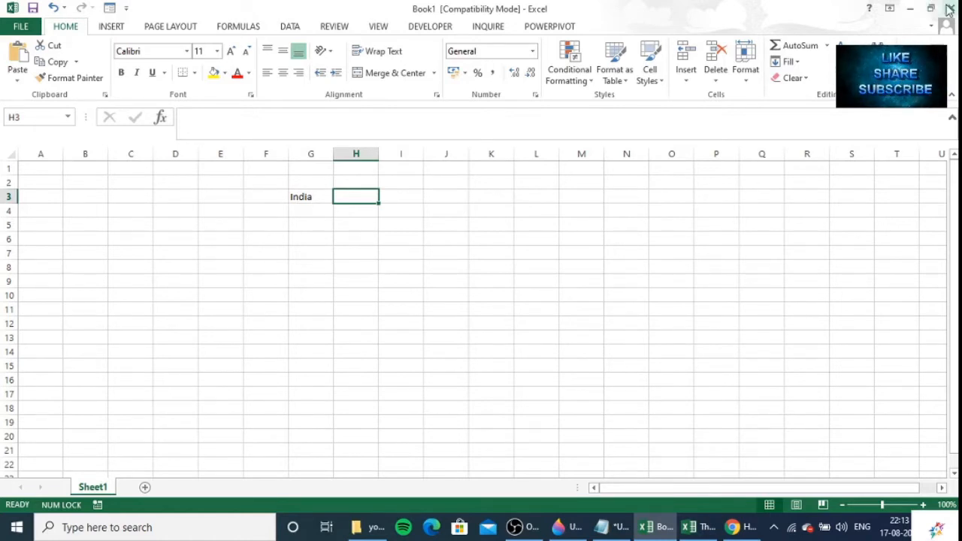
{"action": "left_click", "coordinate": [948, 8]}
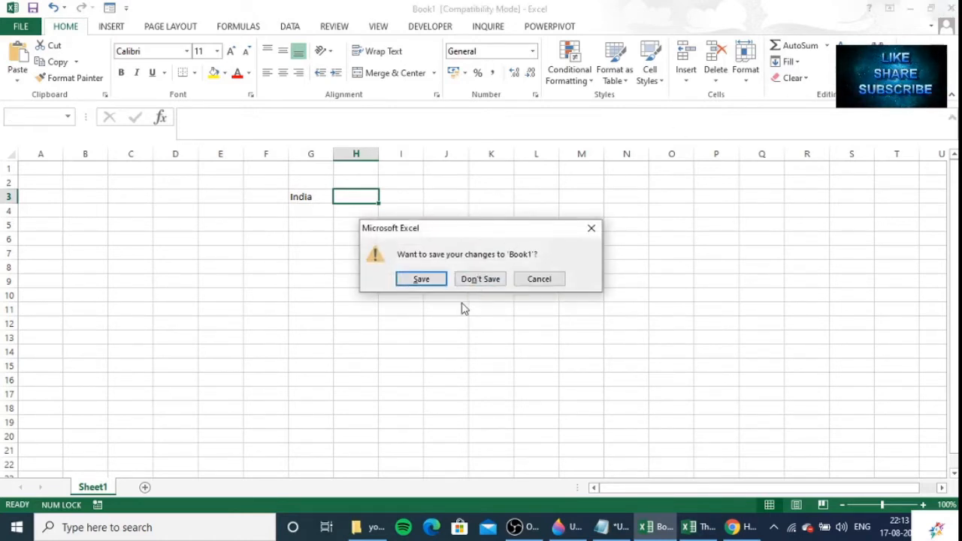
{"action": "left_click", "coordinate": [480, 279]}
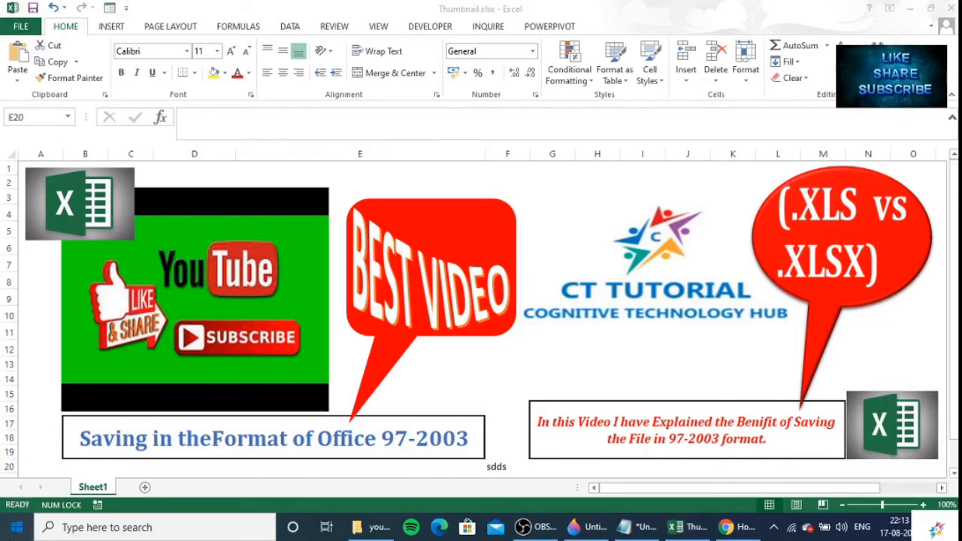
Launch Excel from a Start search for 'excel' and create a blank workbook.
{"action": "left_click", "coordinate": [15, 527]}
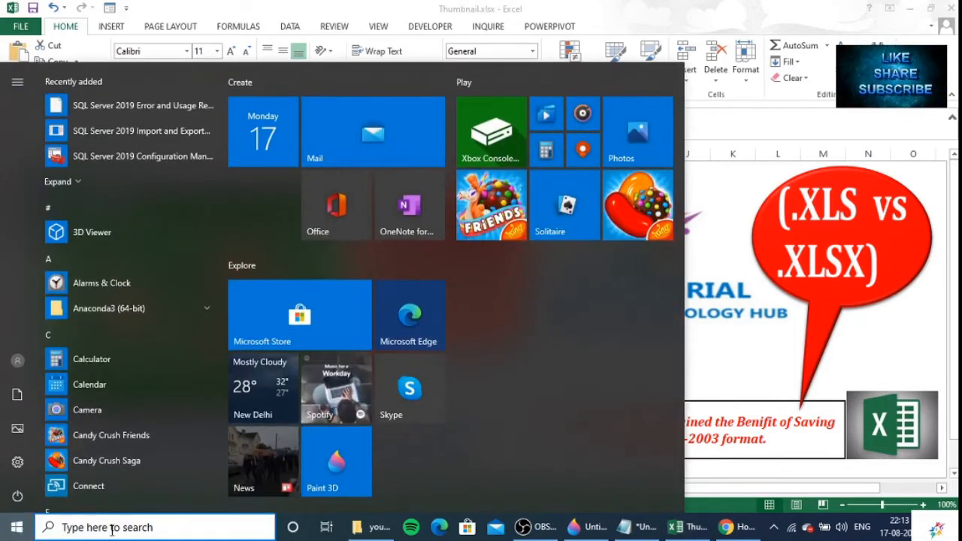
{"action": "type", "text": "excel"}
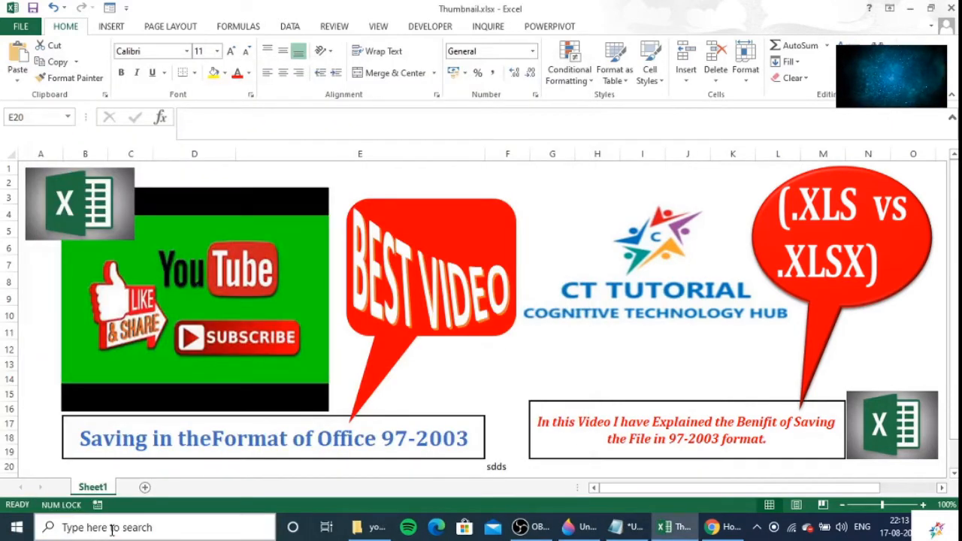
{"action": "left_click", "coordinate": [21, 27]}
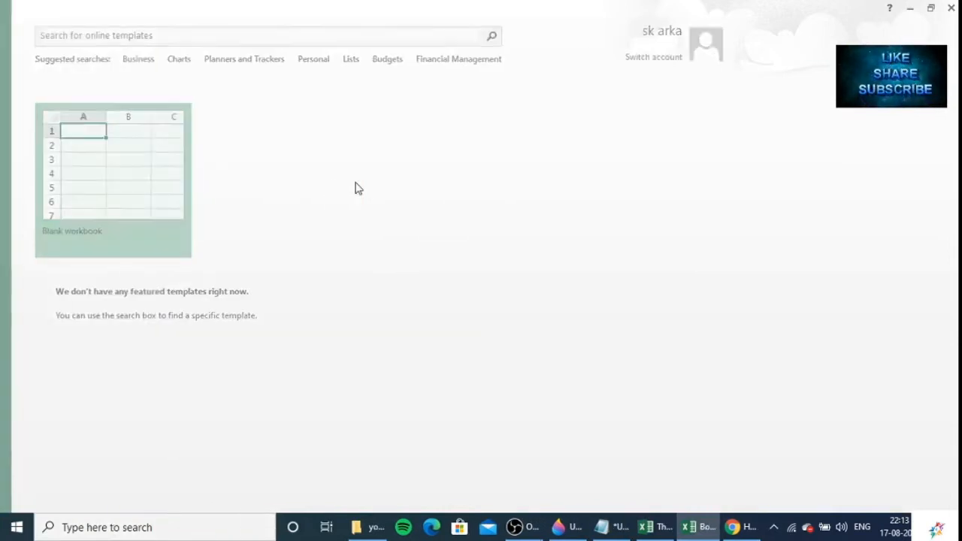
{"action": "left_click", "coordinate": [113, 180]}
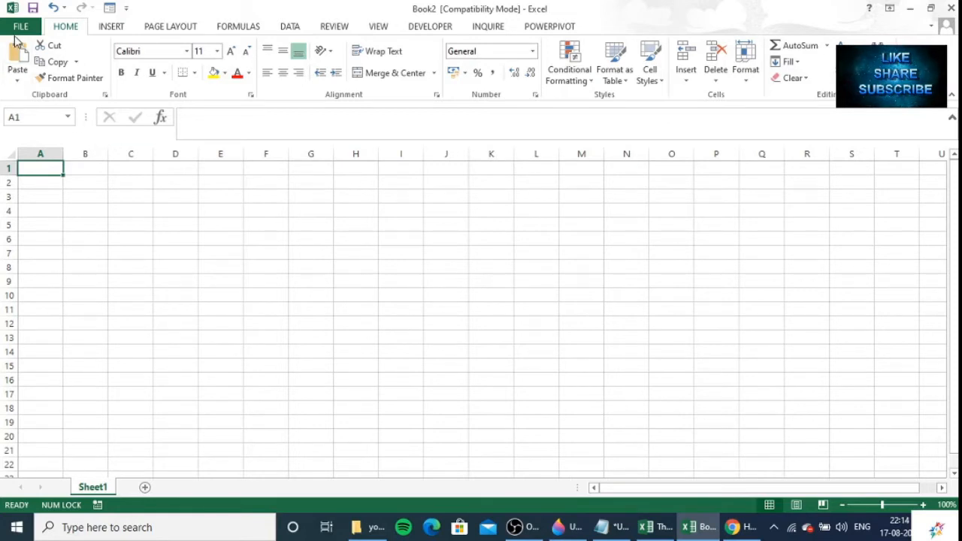
Open Recover Unsaved Workbooks from Book2's Info page under Manage Versions.
{"action": "left_click", "coordinate": [21, 26]}
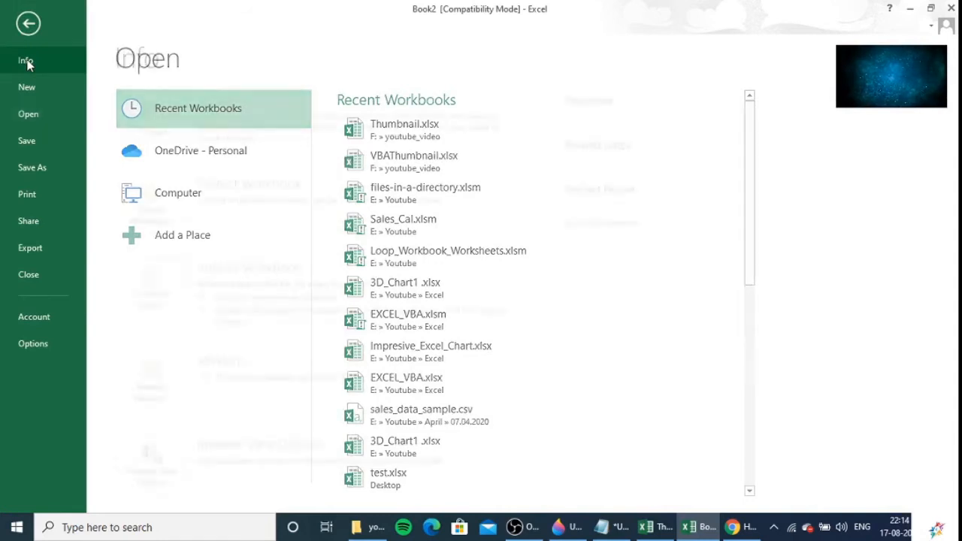
{"action": "left_click", "coordinate": [26, 60]}
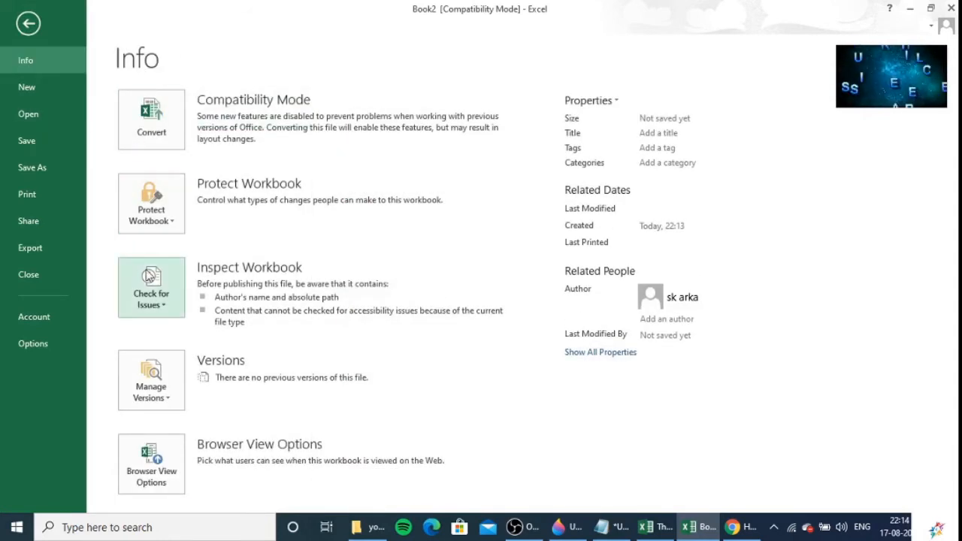
{"action": "mouse_move", "coordinate": [107, 348]}
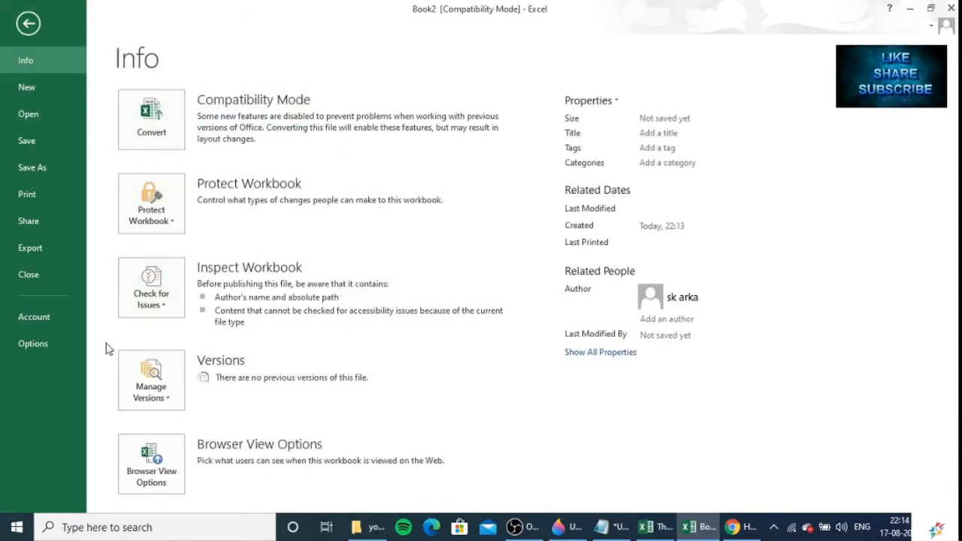
{"action": "left_click", "coordinate": [151, 379]}
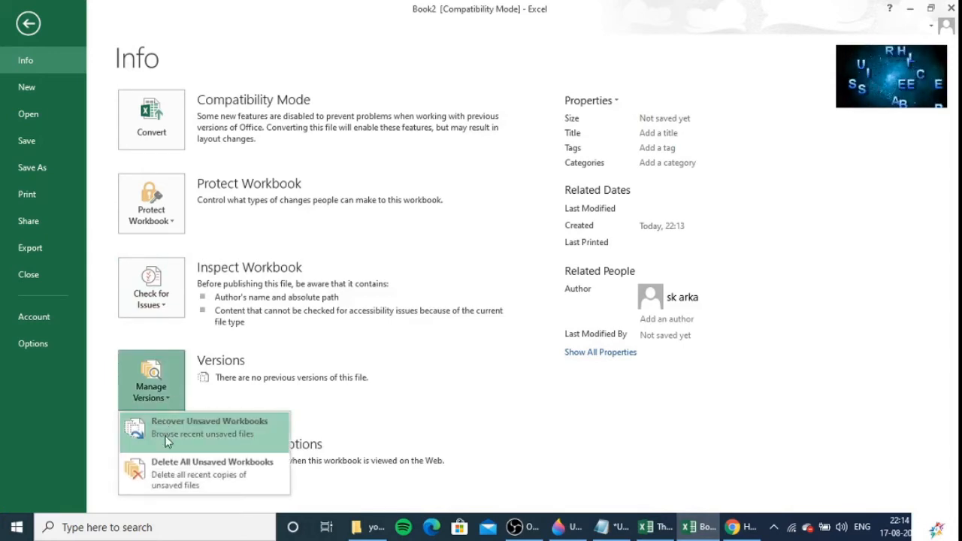
{"action": "left_click", "coordinate": [28, 23]}
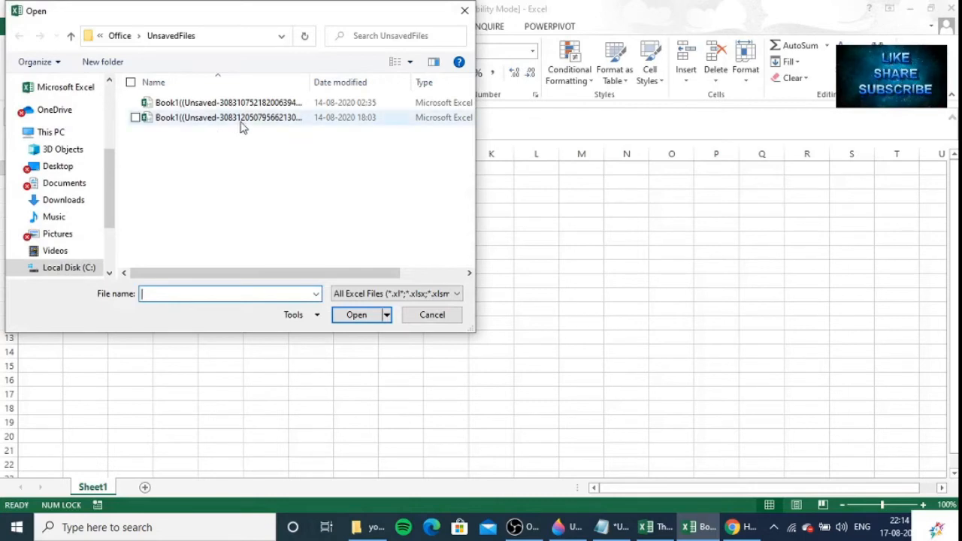
{"action": "mouse_move", "coordinate": [248, 117]}
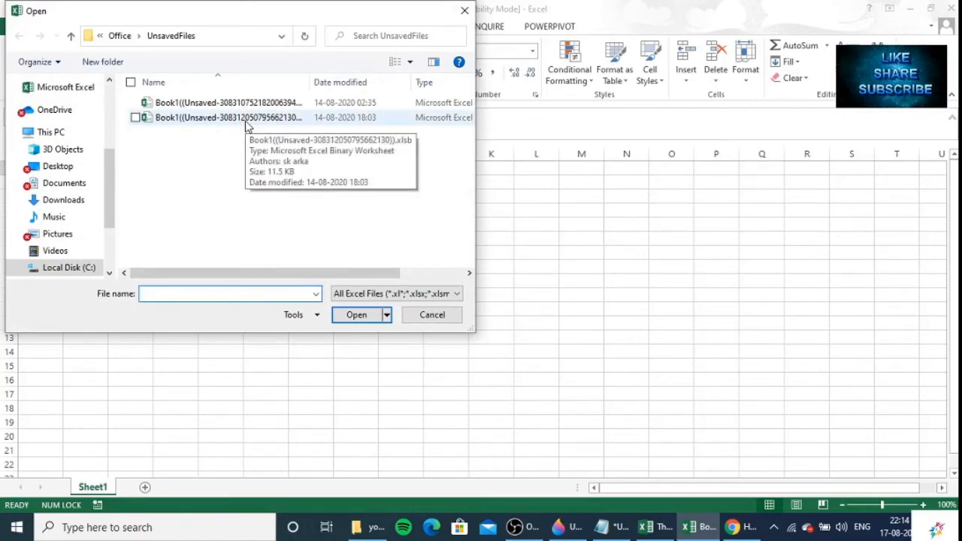
{"action": "left_click", "coordinate": [226, 117]}
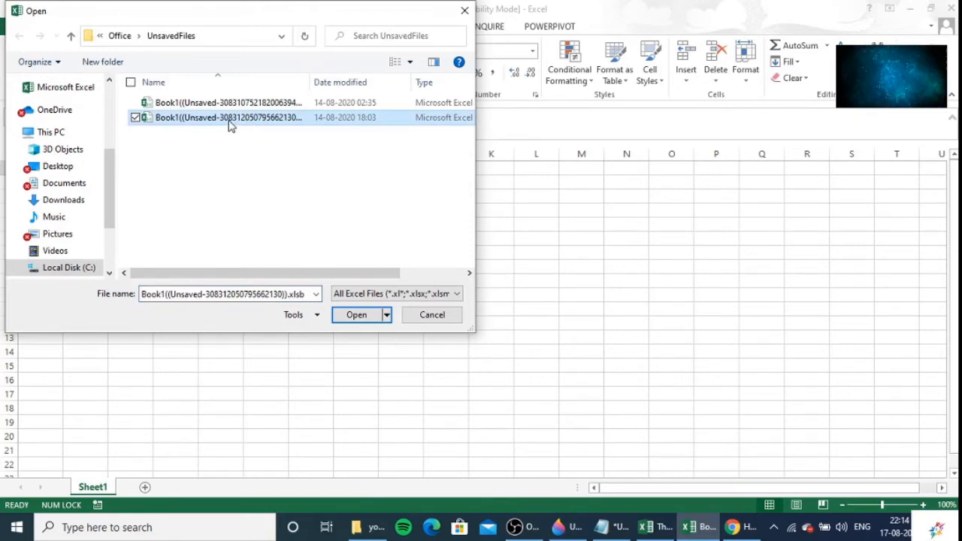
{"action": "mouse_move", "coordinate": [378, 270]}
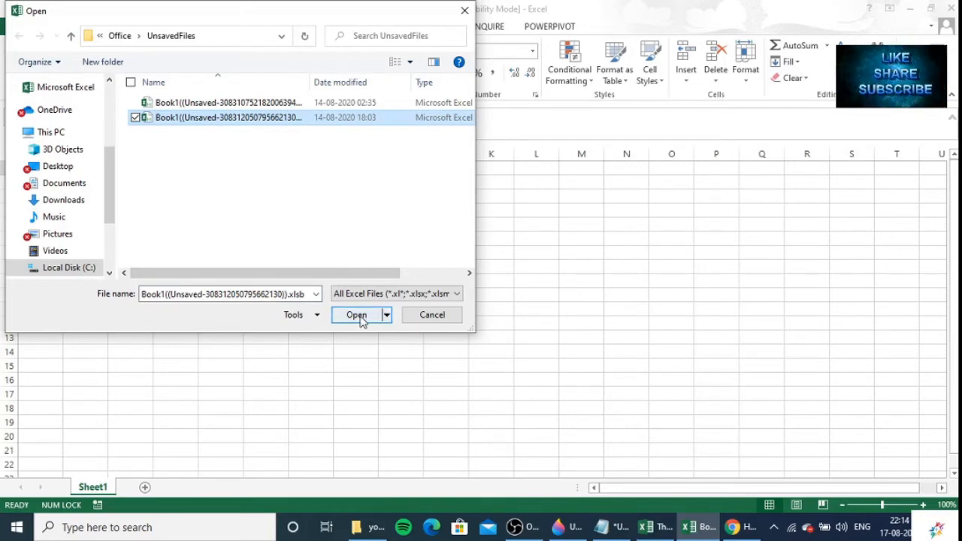
{"action": "mouse_move", "coordinate": [431, 314]}
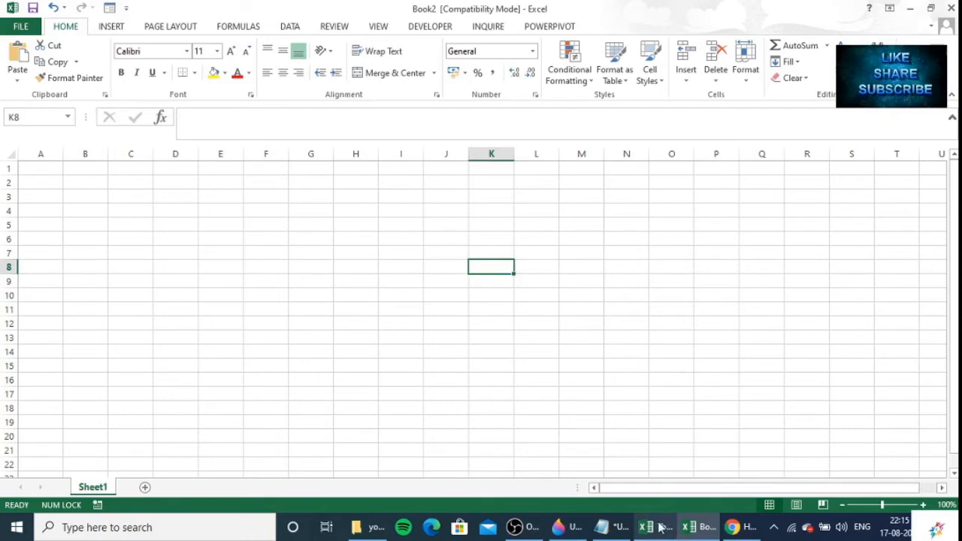
Switch to Thumbnail.xlsx and check its Info page, which shows no previous versions.
{"action": "left_click", "coordinate": [655, 527]}
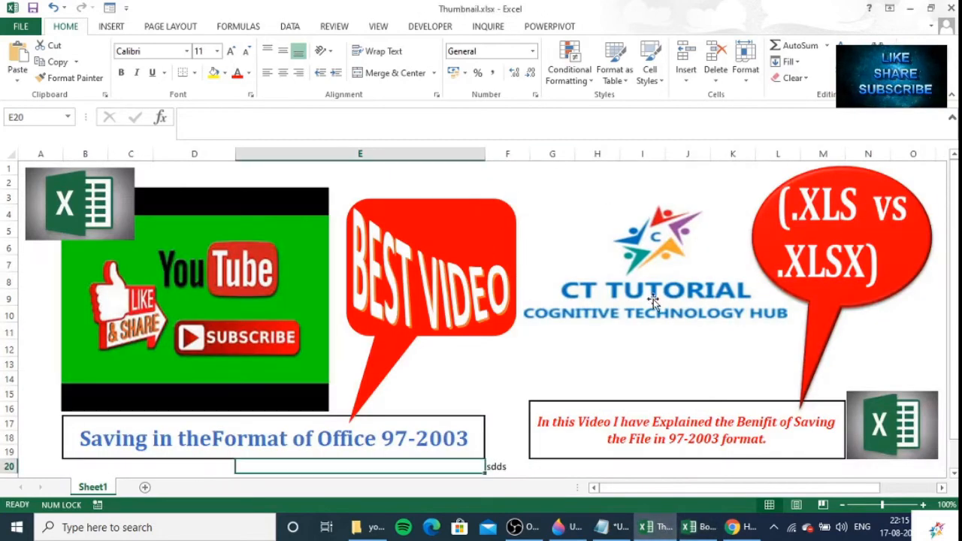
{"action": "mouse_move", "coordinate": [604, 154]}
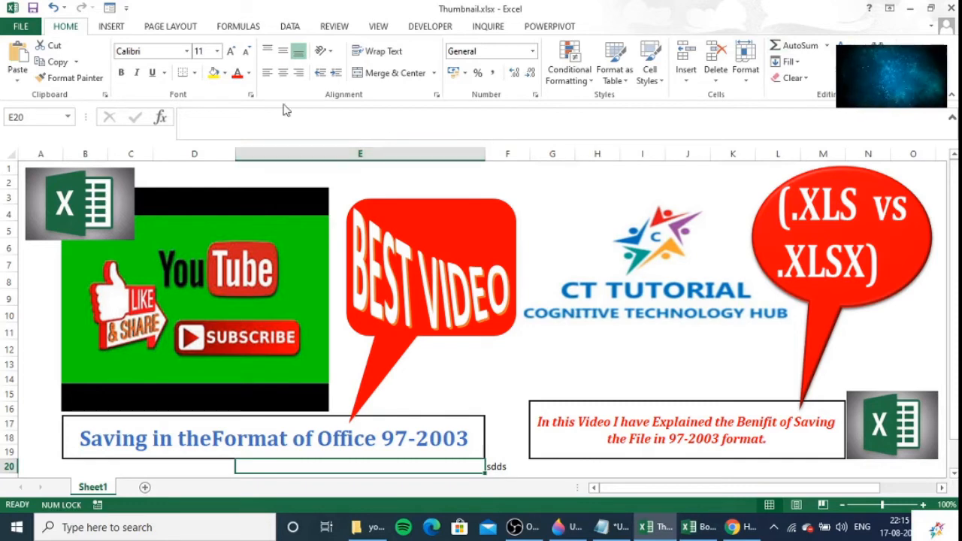
{"action": "left_click", "coordinate": [21, 26]}
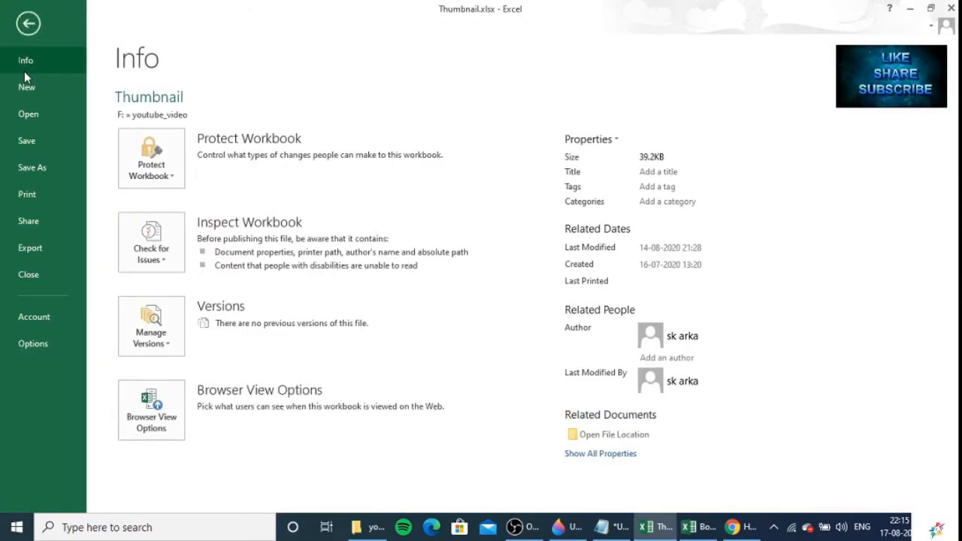
{"action": "mouse_move", "coordinate": [250, 355]}
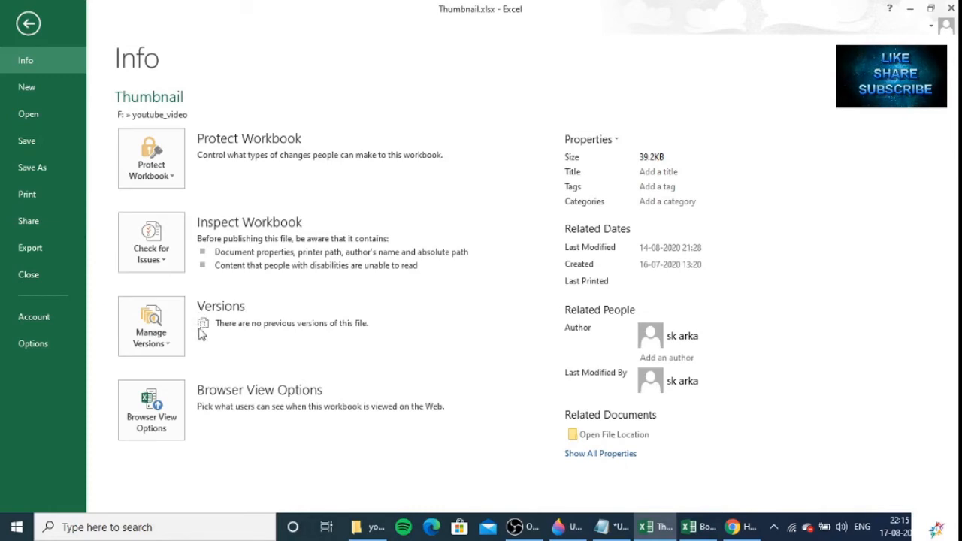
{"action": "mouse_move", "coordinate": [293, 302]}
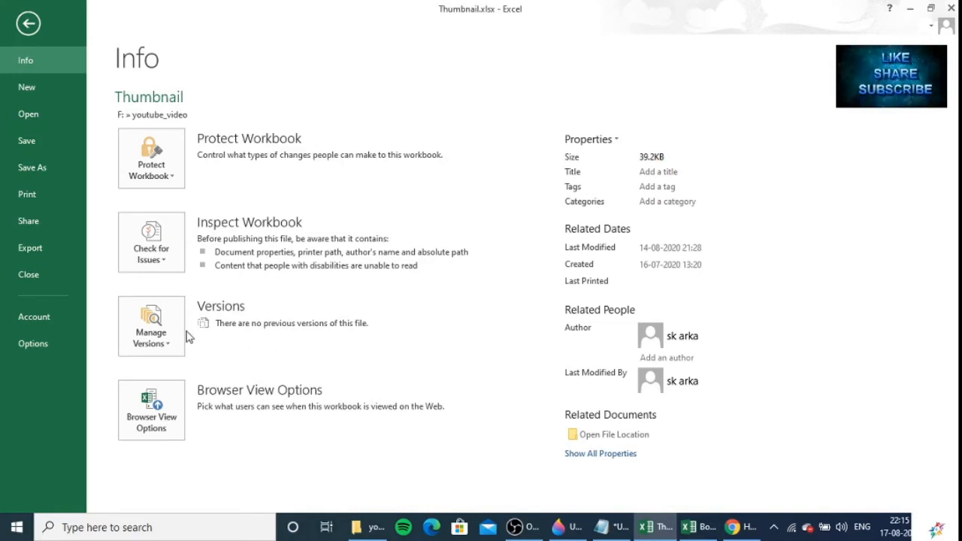
{"action": "left_click", "coordinate": [150, 325]}
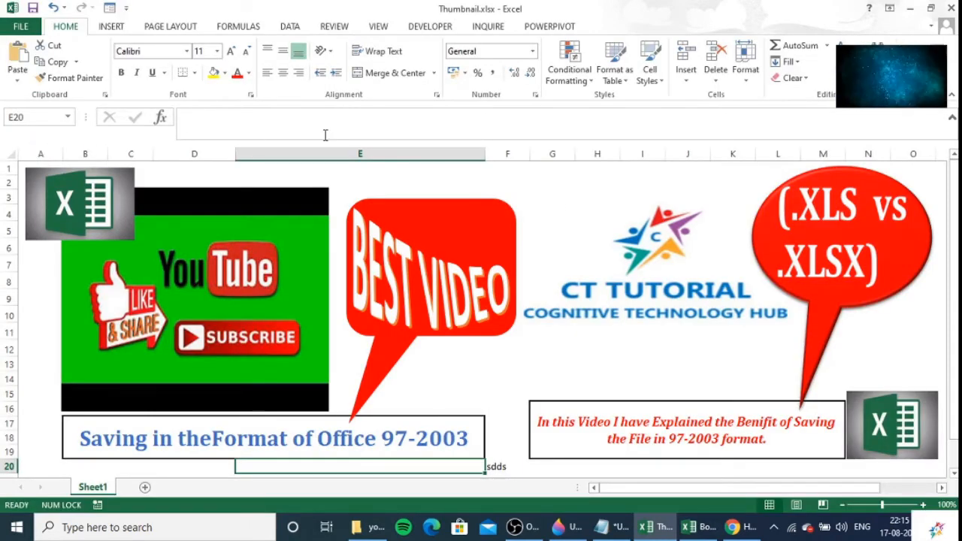
{"action": "mouse_move", "coordinate": [408, 141]}
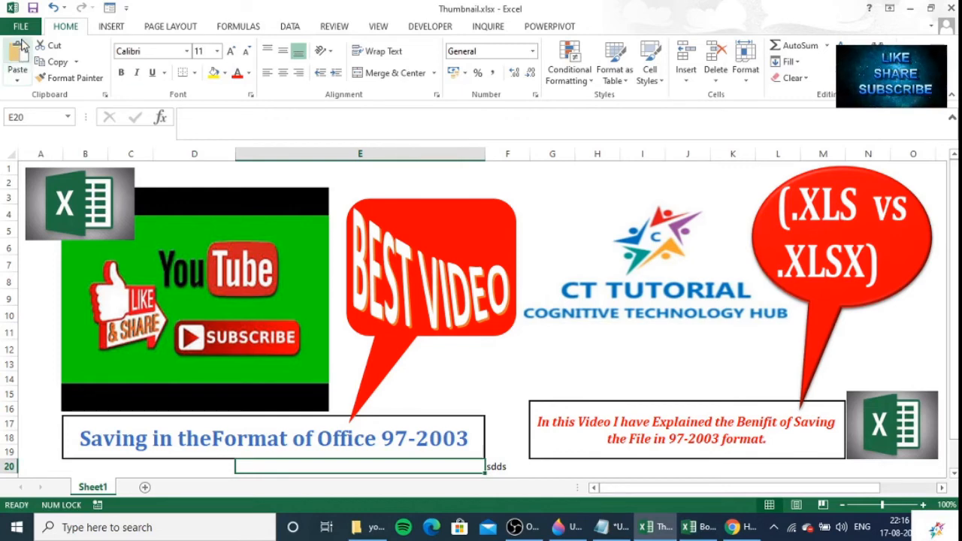
In Save options, change the AutoRecover interval from 10 to 1 minute and select the file location path.
{"action": "left_click", "coordinate": [20, 26]}
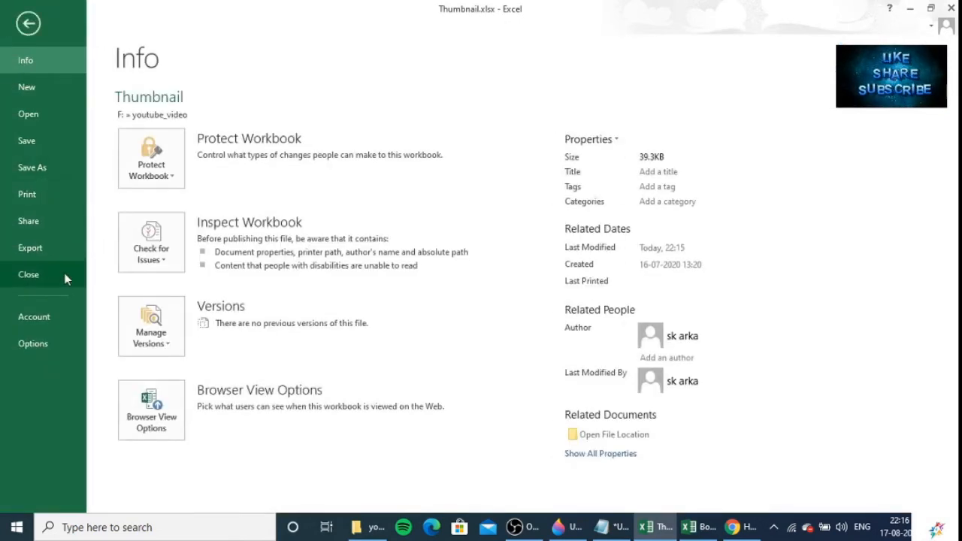
{"action": "left_click", "coordinate": [28, 23]}
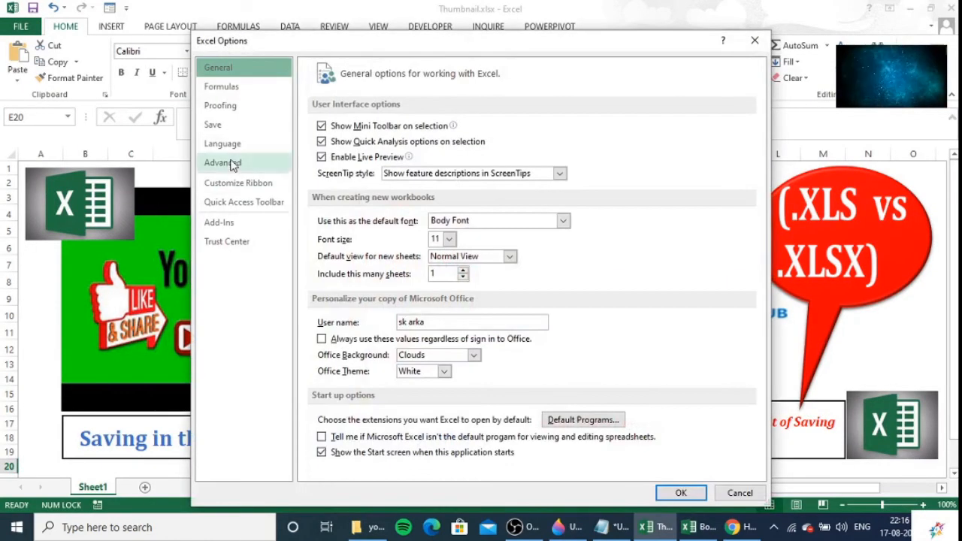
{"action": "left_click", "coordinate": [213, 124]}
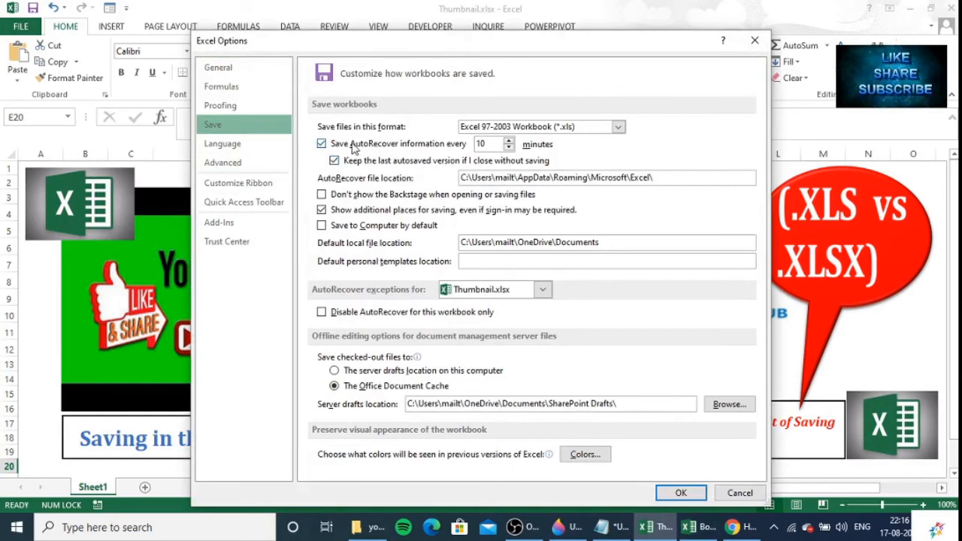
{"action": "mouse_move", "coordinate": [474, 154]}
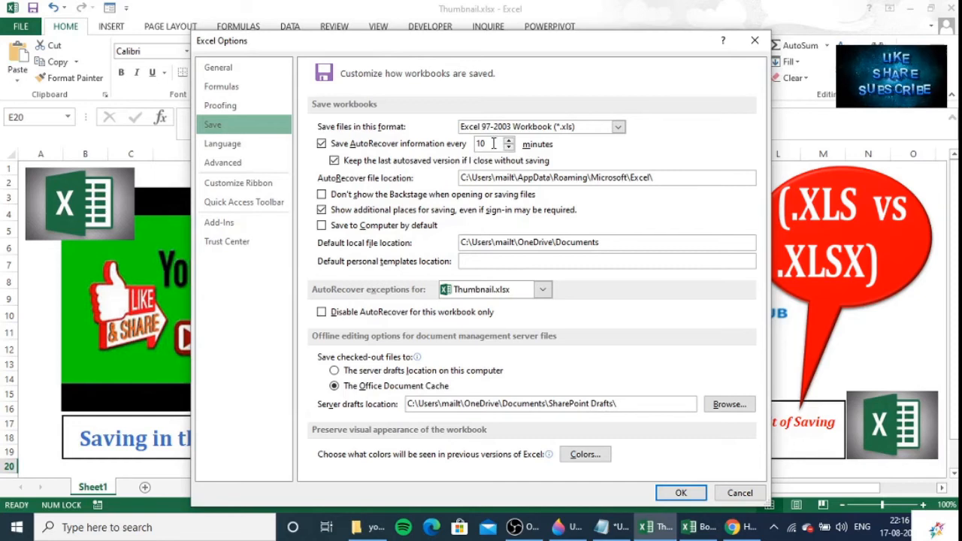
{"action": "left_click", "coordinate": [509, 147]}
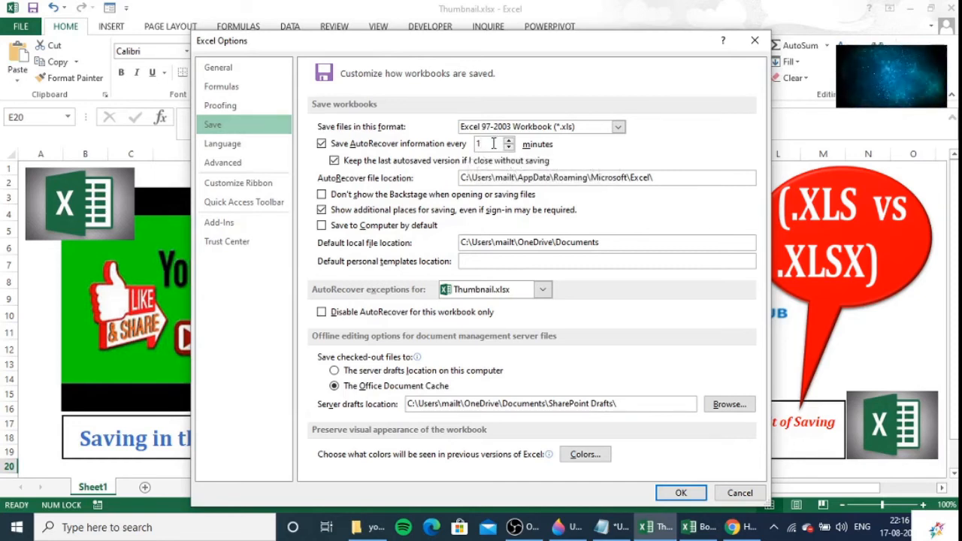
{"action": "mouse_move", "coordinate": [613, 305]}
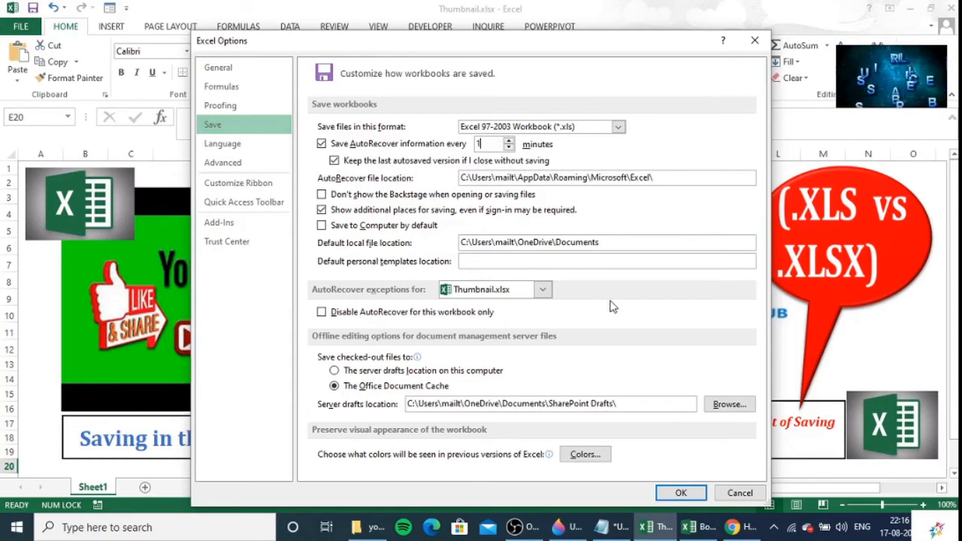
{"action": "mouse_move", "coordinate": [659, 306]}
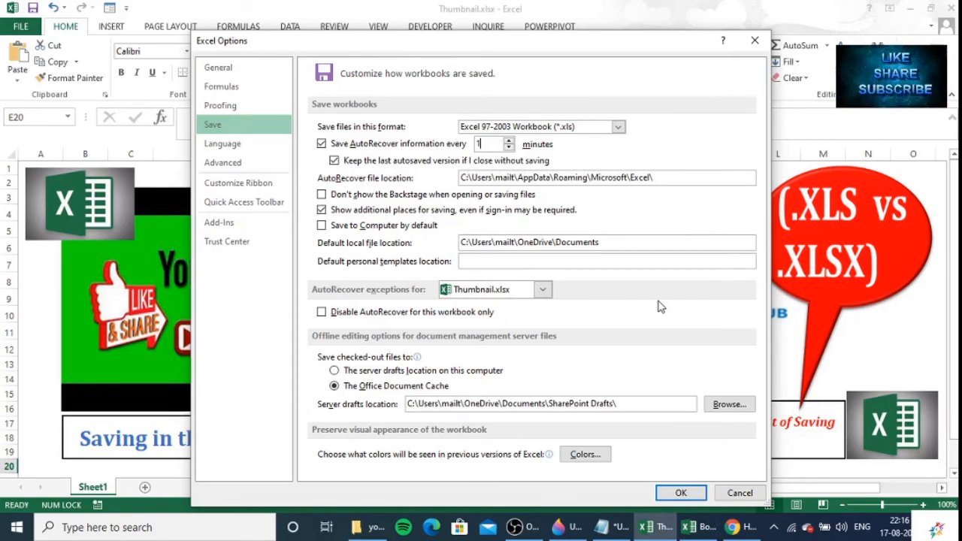
{"action": "mouse_move", "coordinate": [657, 454]}
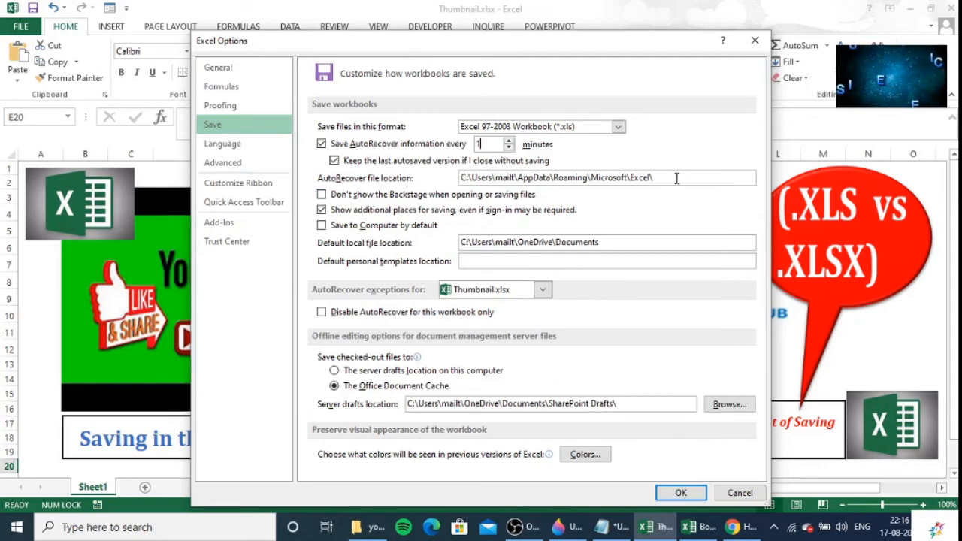
{"action": "triple_click", "coordinate": [556, 178]}
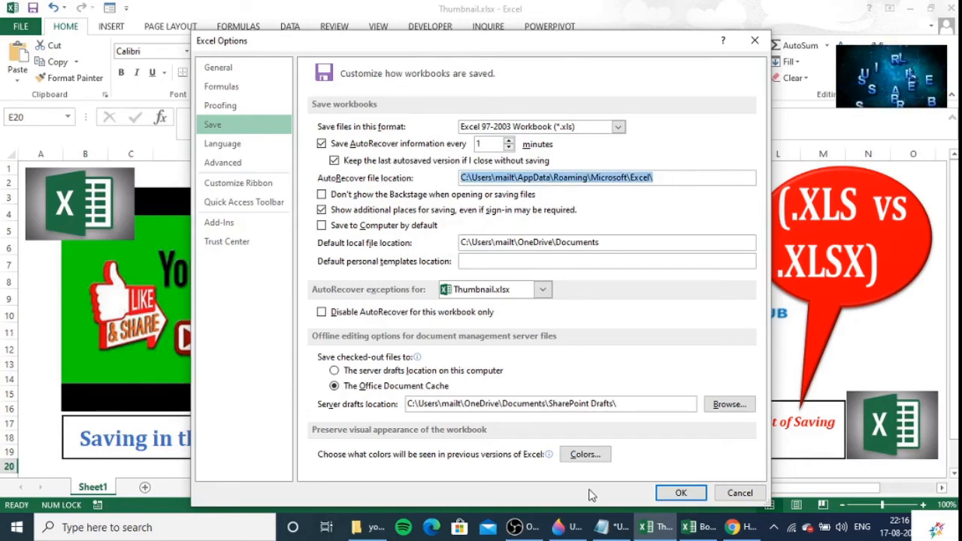
{"action": "mouse_move", "coordinate": [326, 526]}
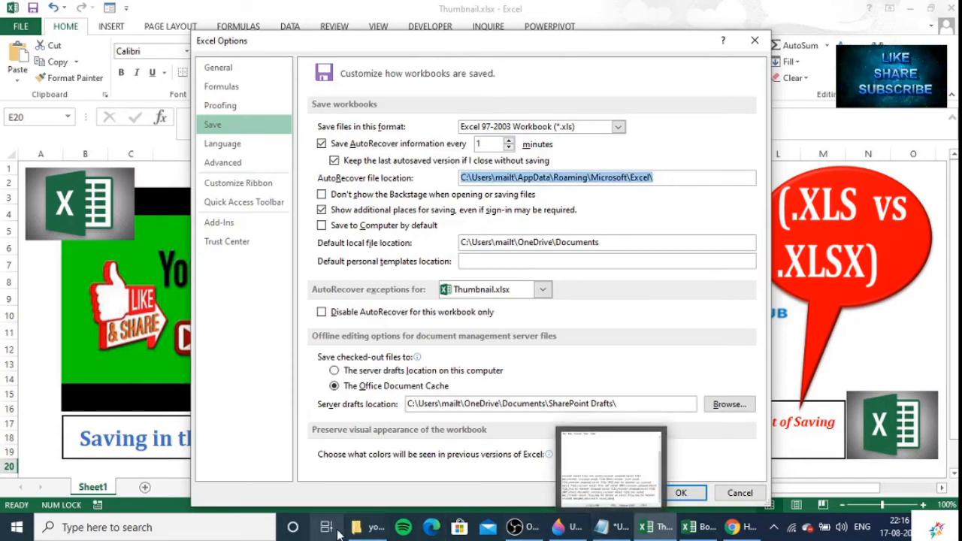
In File Explorer, open the VBAThumbnail AutoRecover folder and select the unsaved workbook.
{"action": "left_click", "coordinate": [368, 526]}
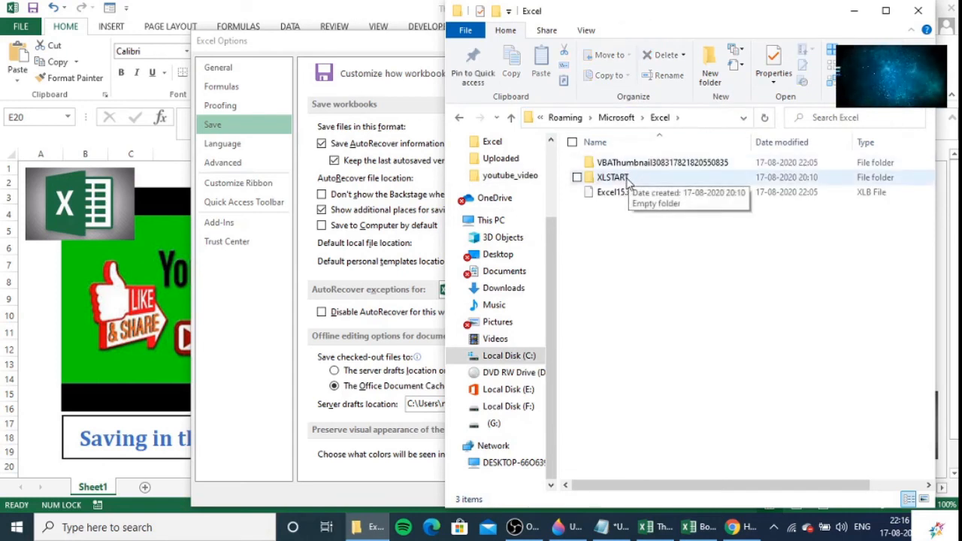
{"action": "mouse_move", "coordinate": [668, 163]}
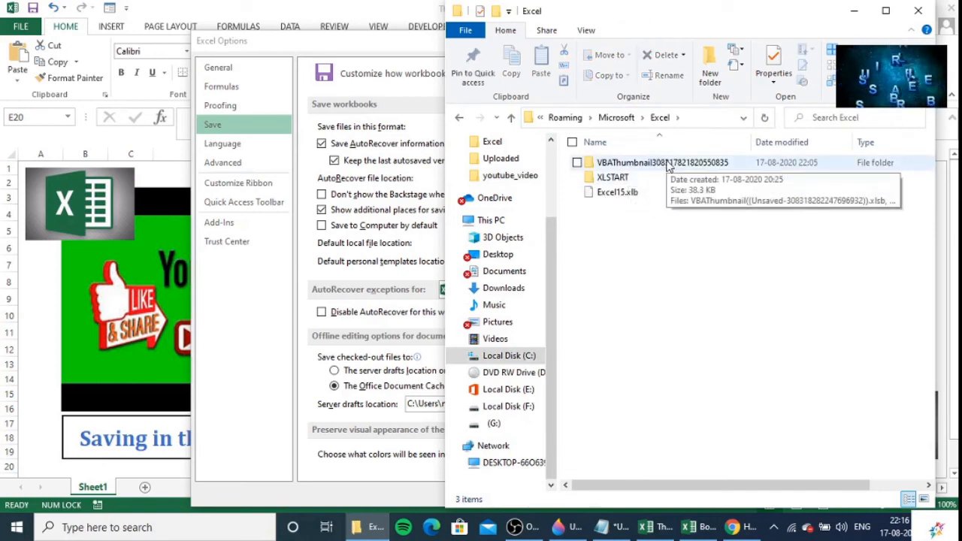
{"action": "double_click", "coordinate": [662, 163]}
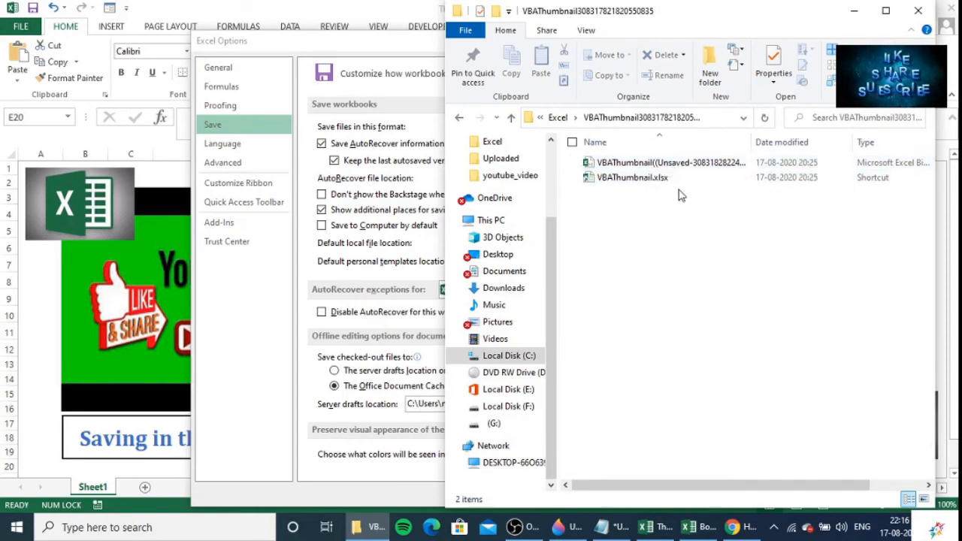
{"action": "mouse_move", "coordinate": [691, 184]}
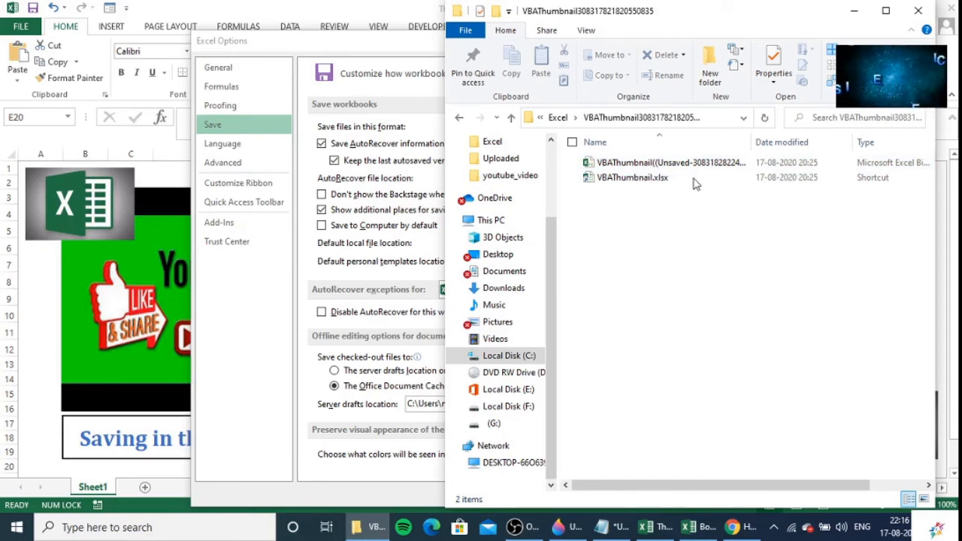
{"action": "left_click", "coordinate": [669, 162]}
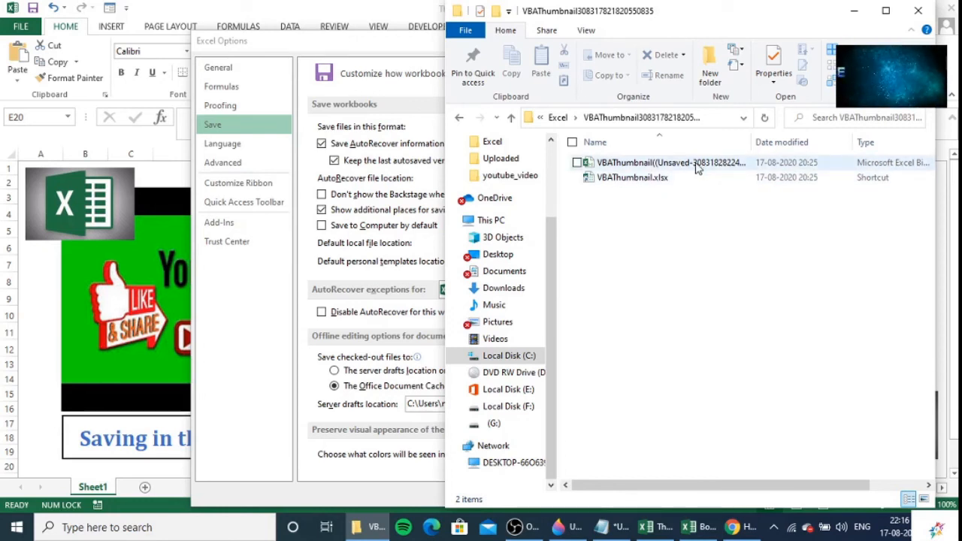
{"action": "mouse_move", "coordinate": [669, 162]}
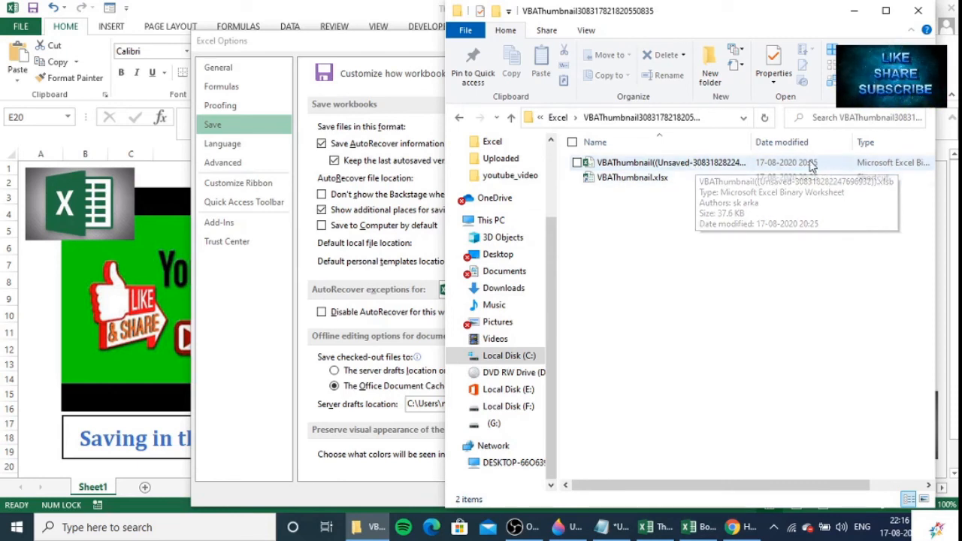
{"action": "mouse_move", "coordinate": [789, 183]}
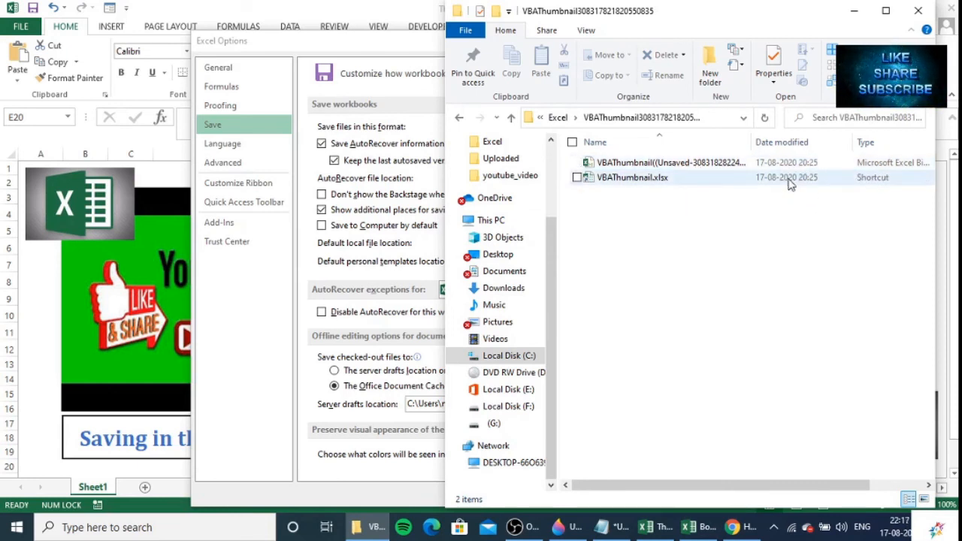